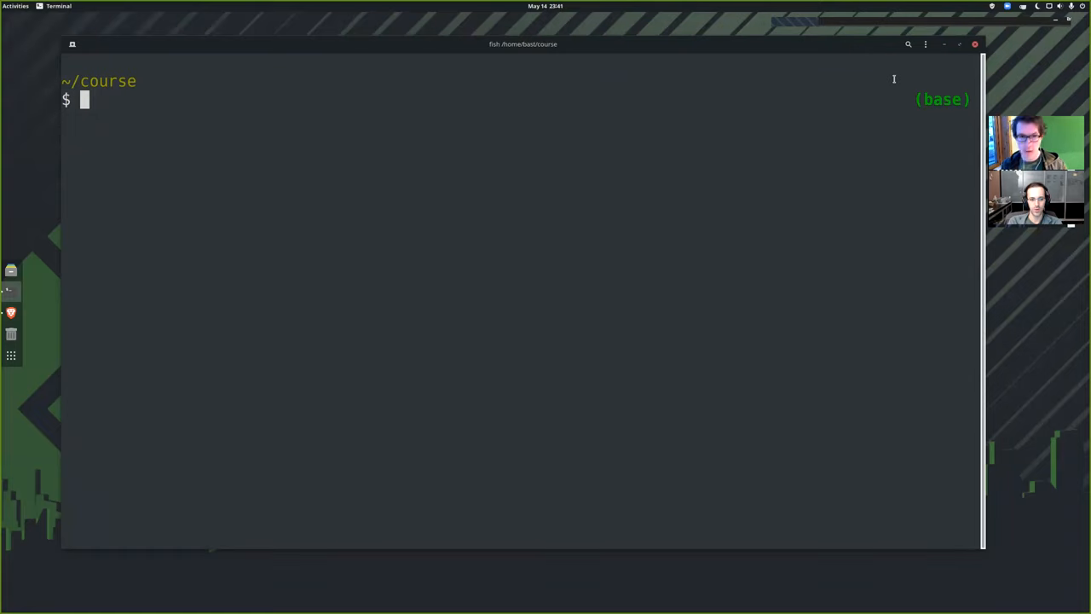
mouse_move(522, 112)
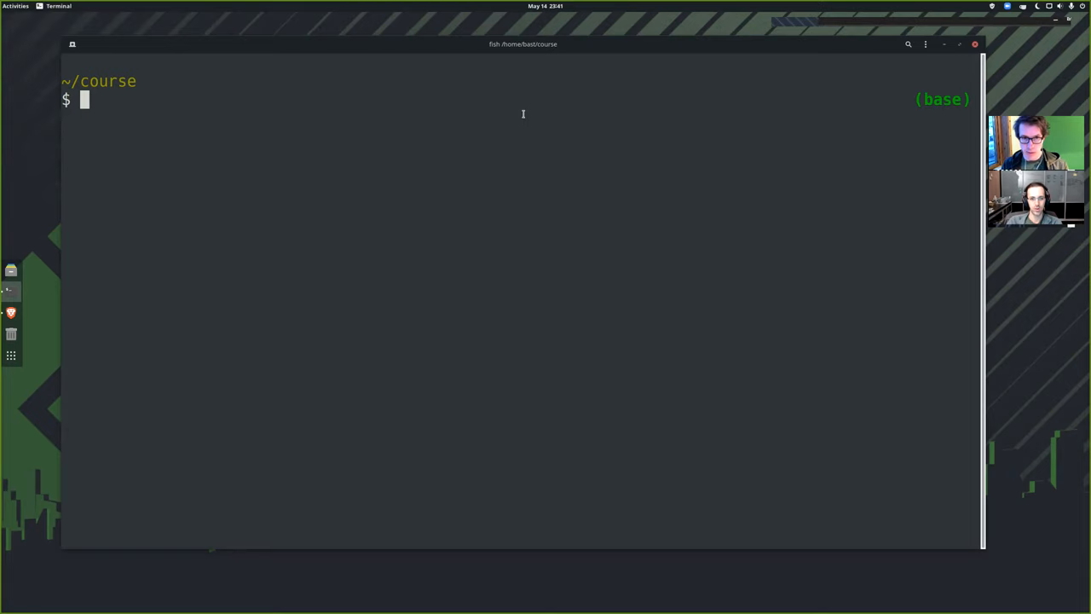
List the ~/.ssh directory, revealing it holds only a known_hosts file
type("ls")
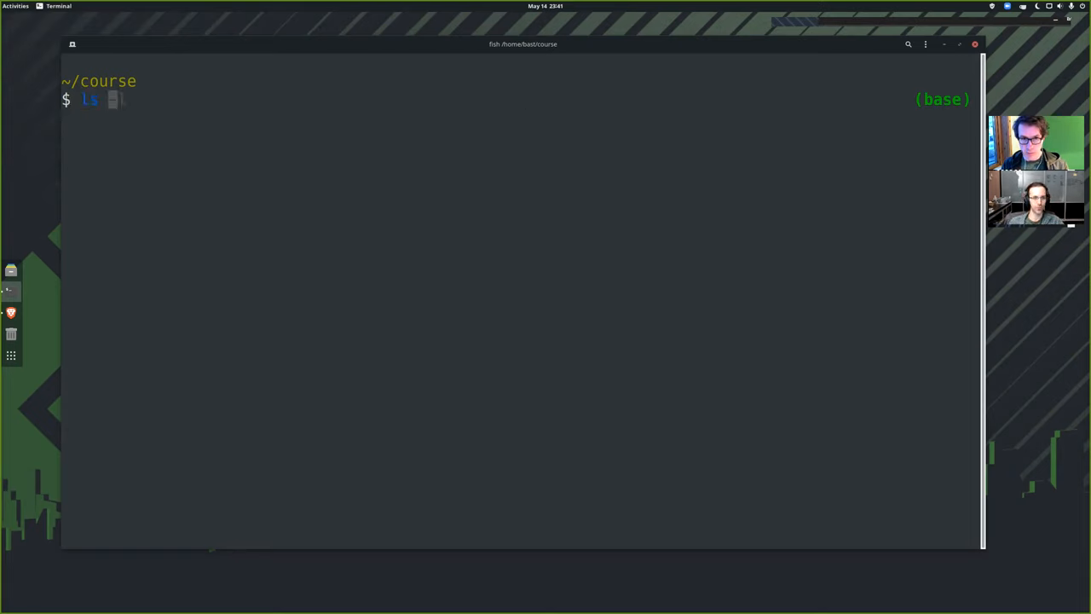
type("l")
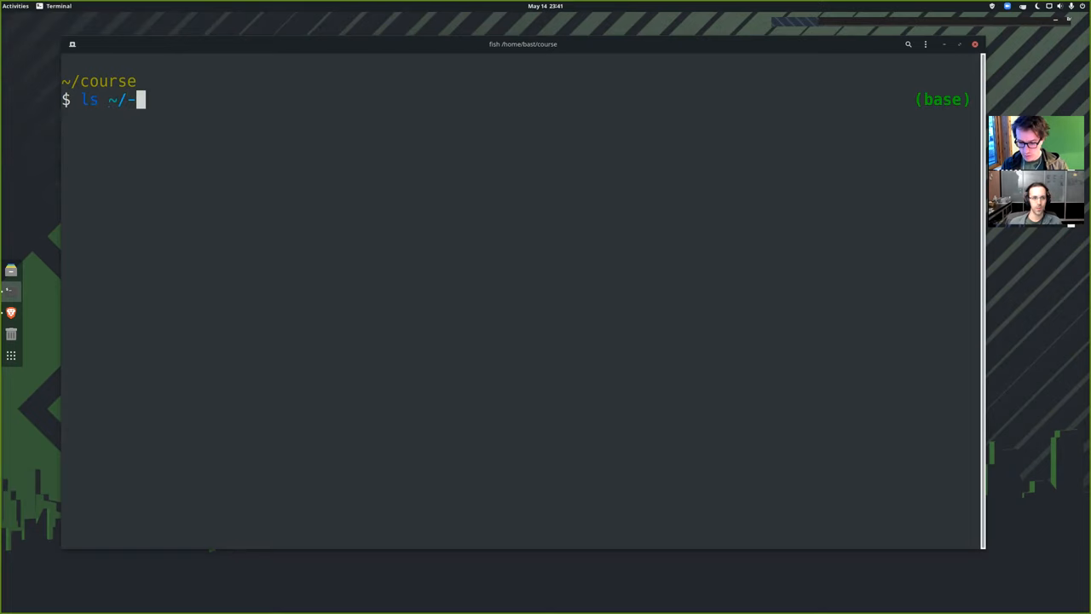
type(".ssh/")
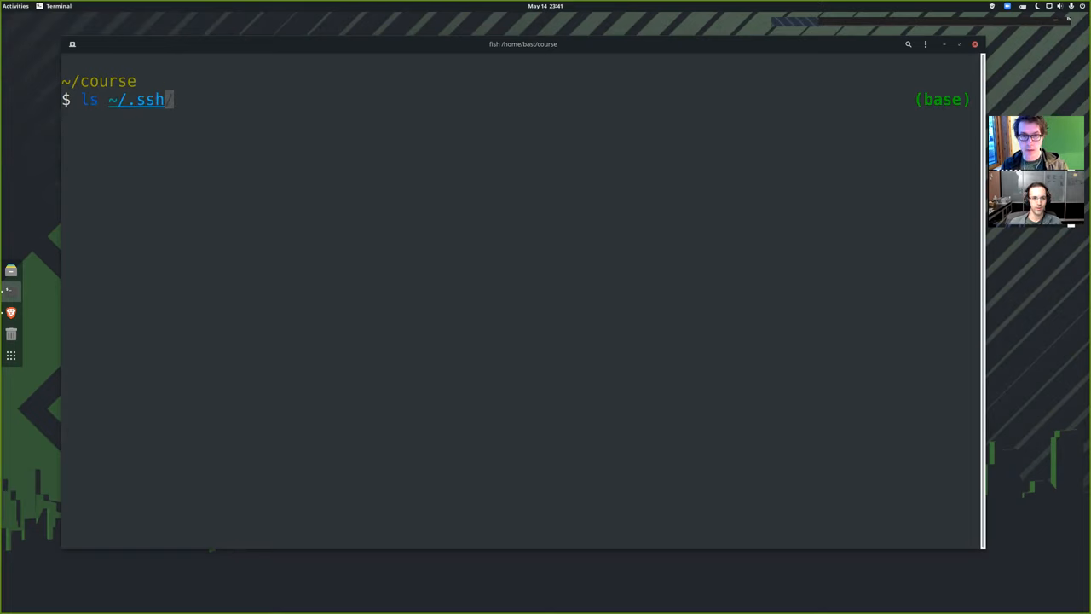
key("Return")
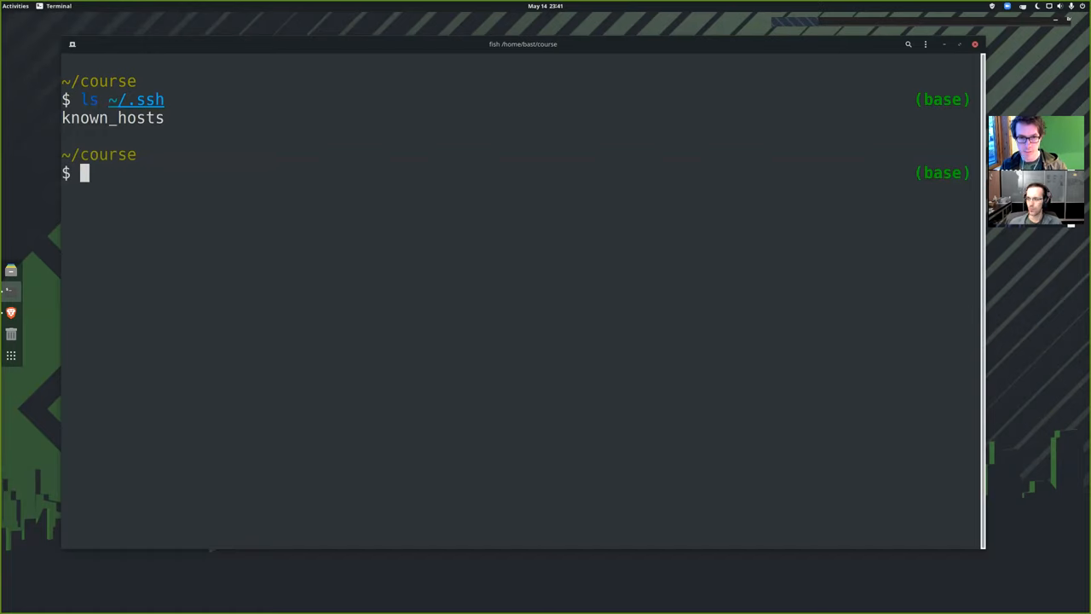
Run ssh-keygen -t rsa -b 4096 with the default id_rsa path and an empty passphrase
type("ssh-keygen -t rsa -b 4096")
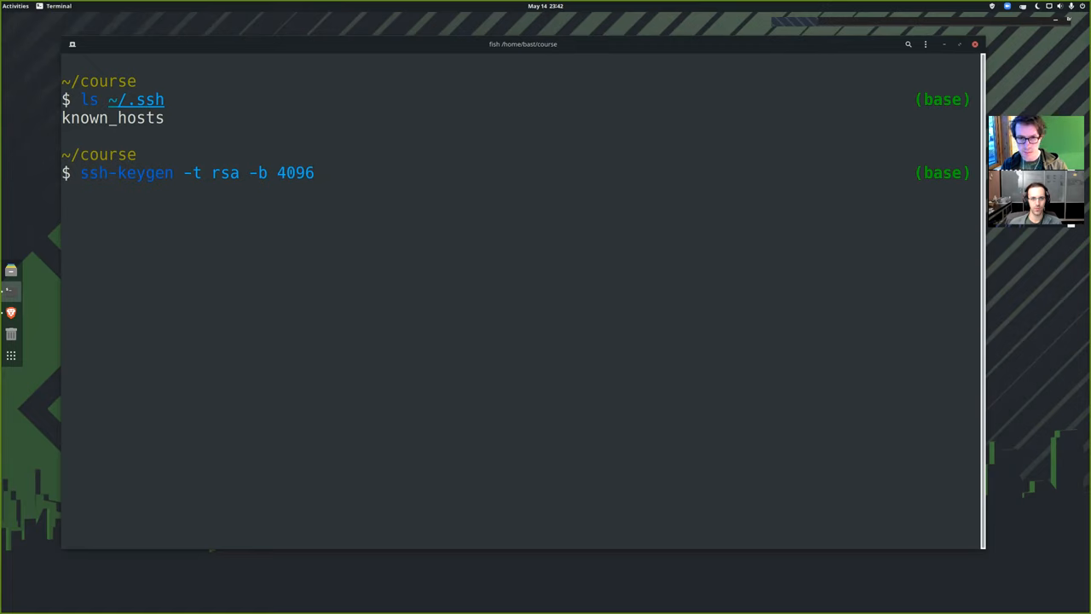
key("Return")
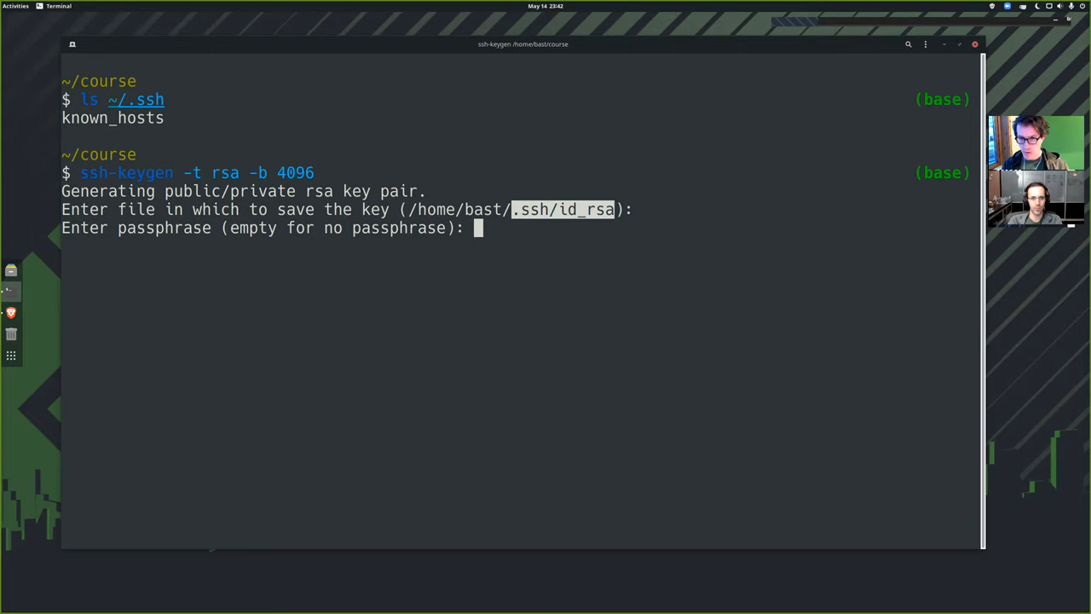
key("Return")
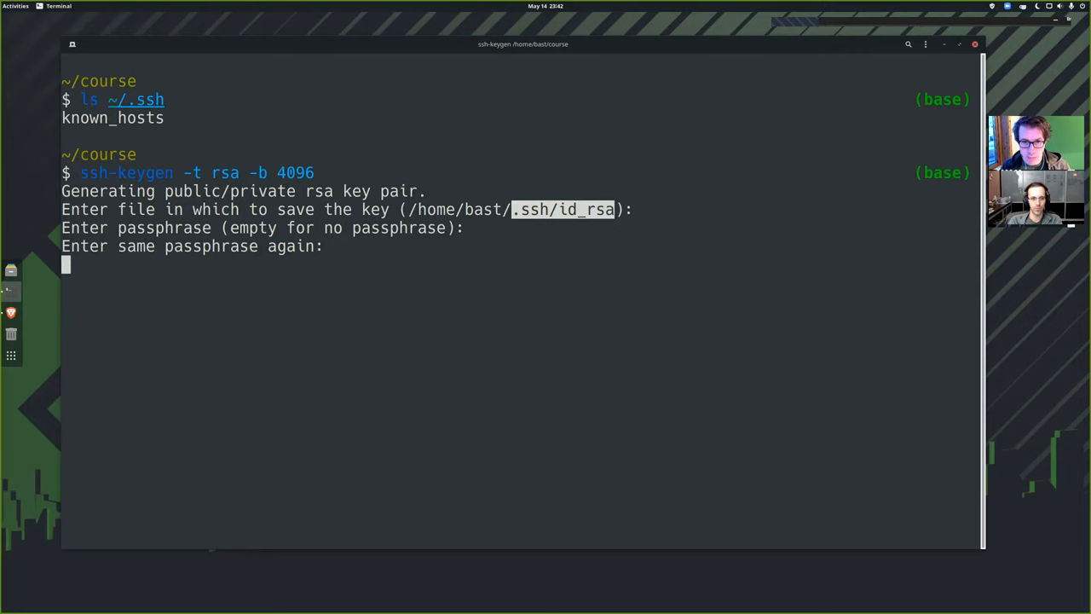
key("Return")
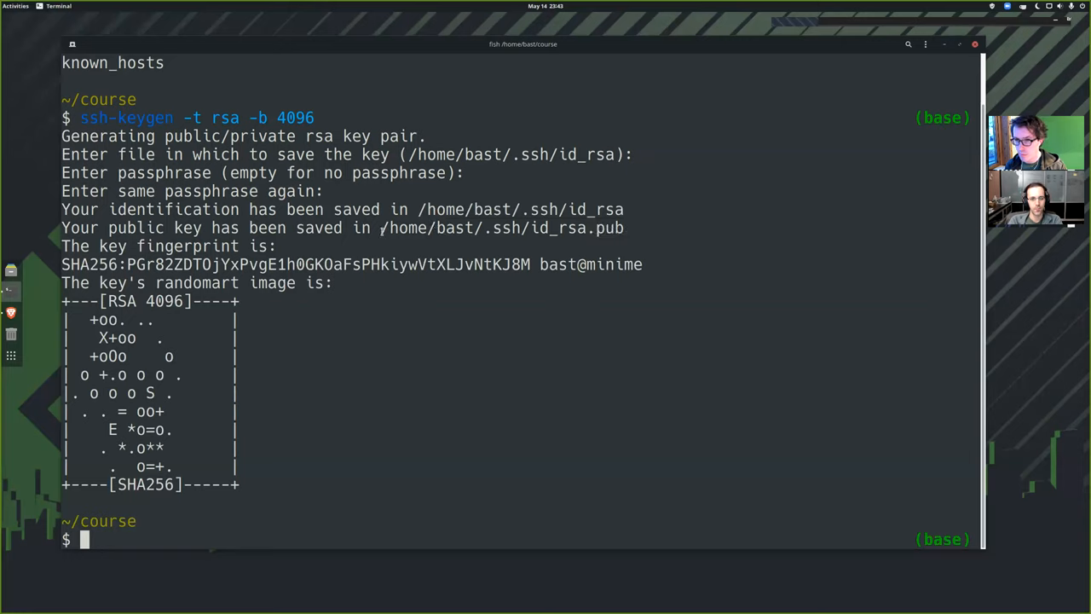
Cat the id_rsa.pub file and select its full public key text for copying
double_click(501, 229)
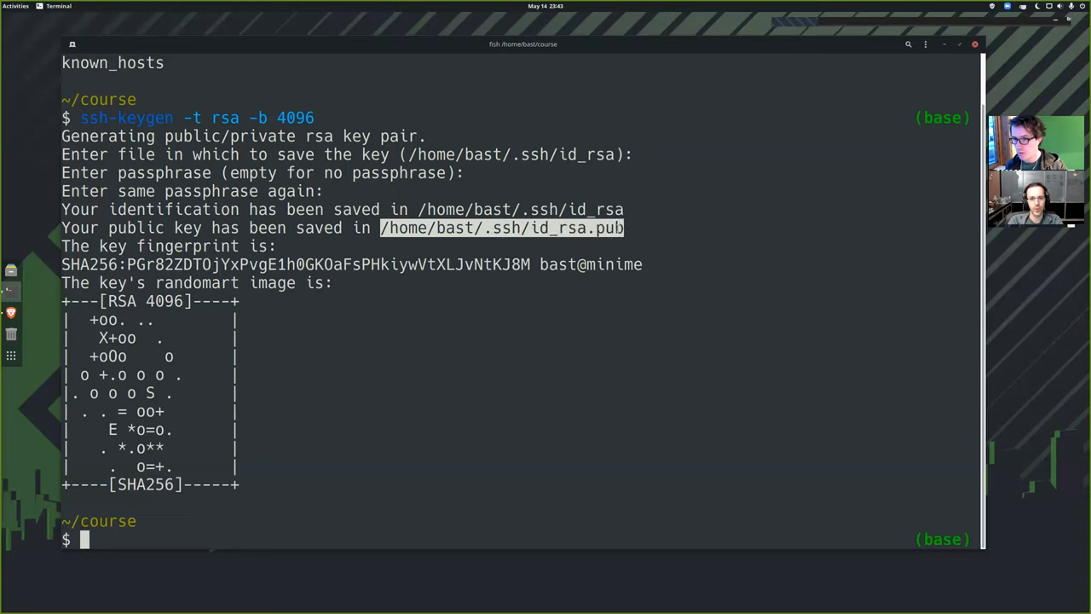
mouse_move(587, 259)
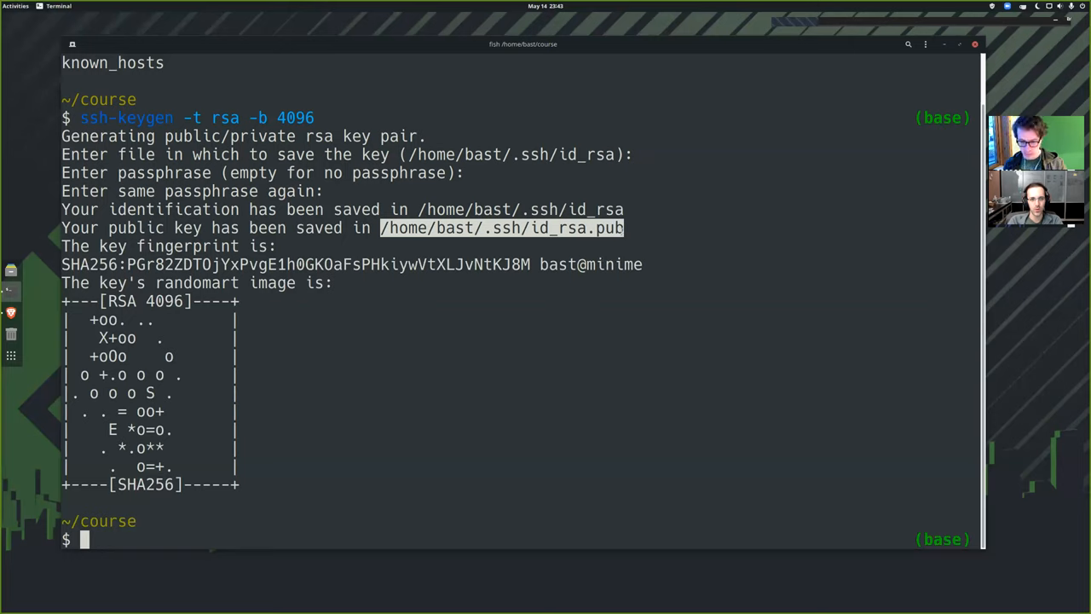
type("cat os")
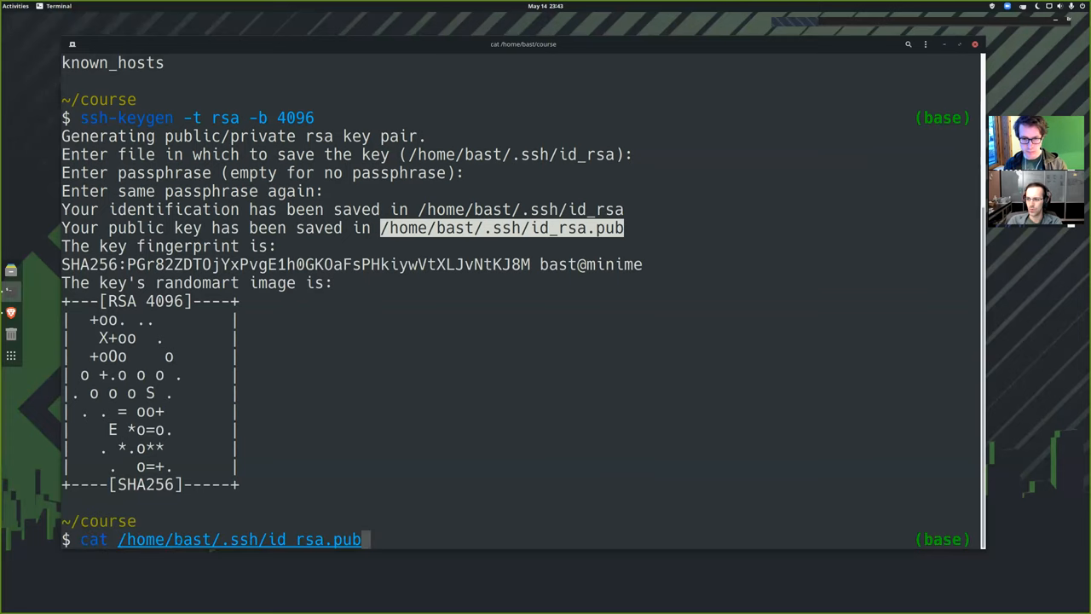
key("Return")
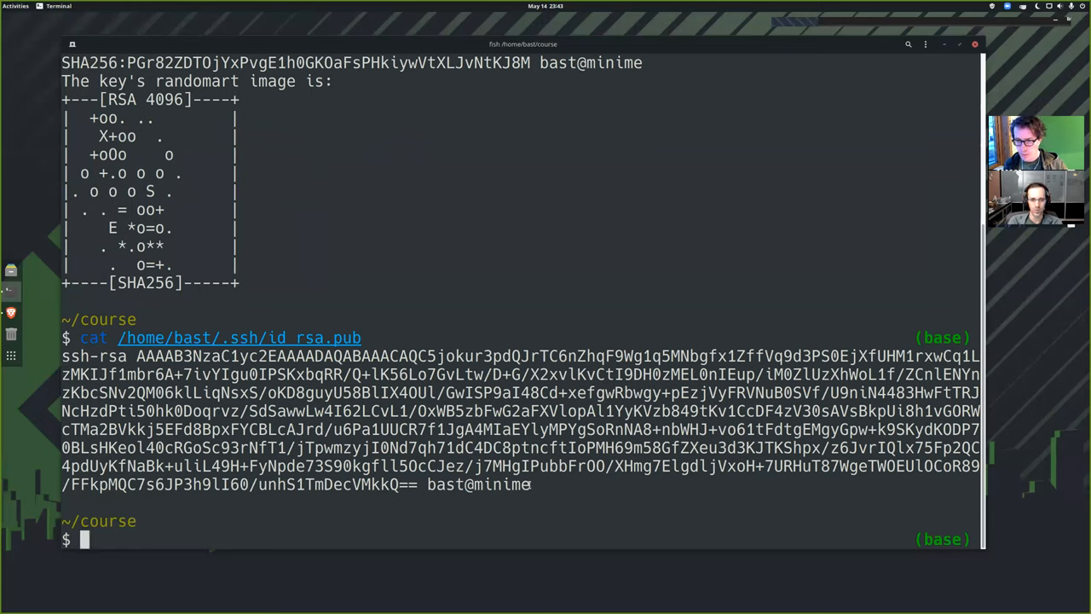
left_click_drag(62, 356, 528, 484)
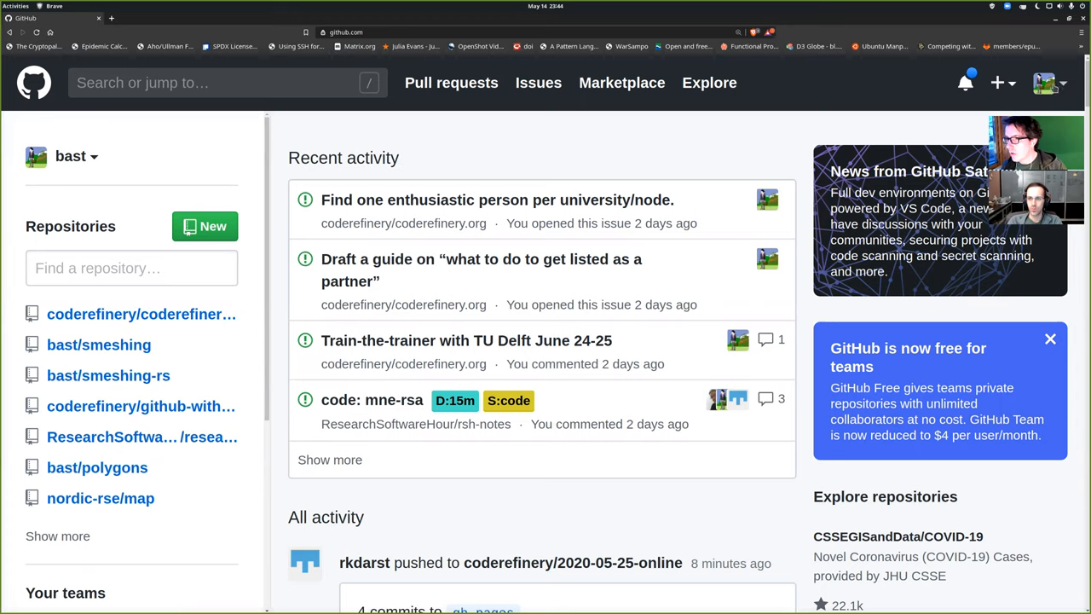
Reach GitHub's SSH and GPG keys settings page listing the larry and minime keys
left_click(1047, 82)
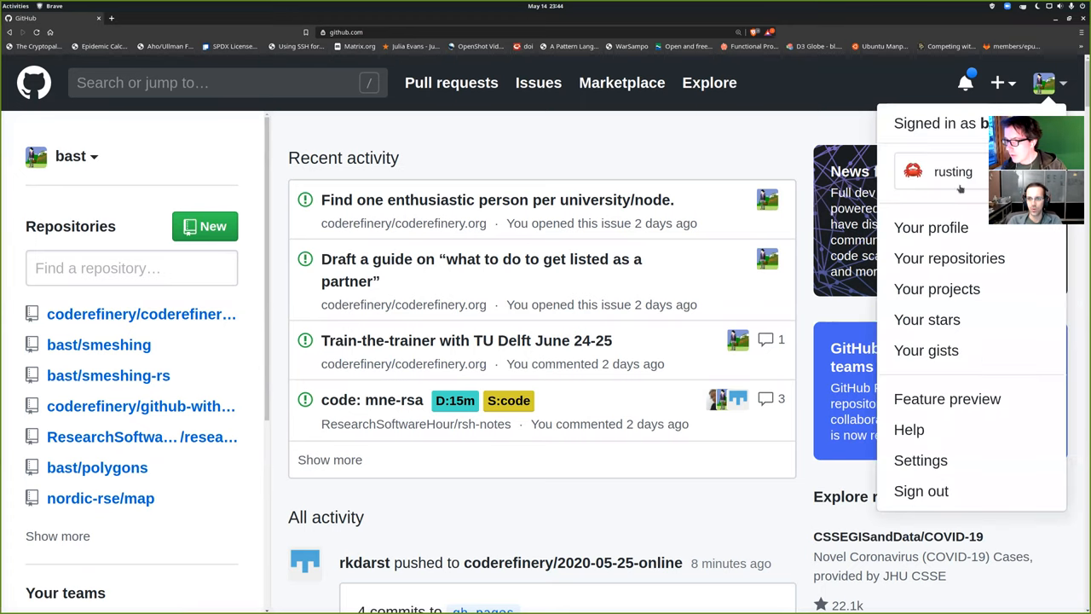
mouse_move(920, 460)
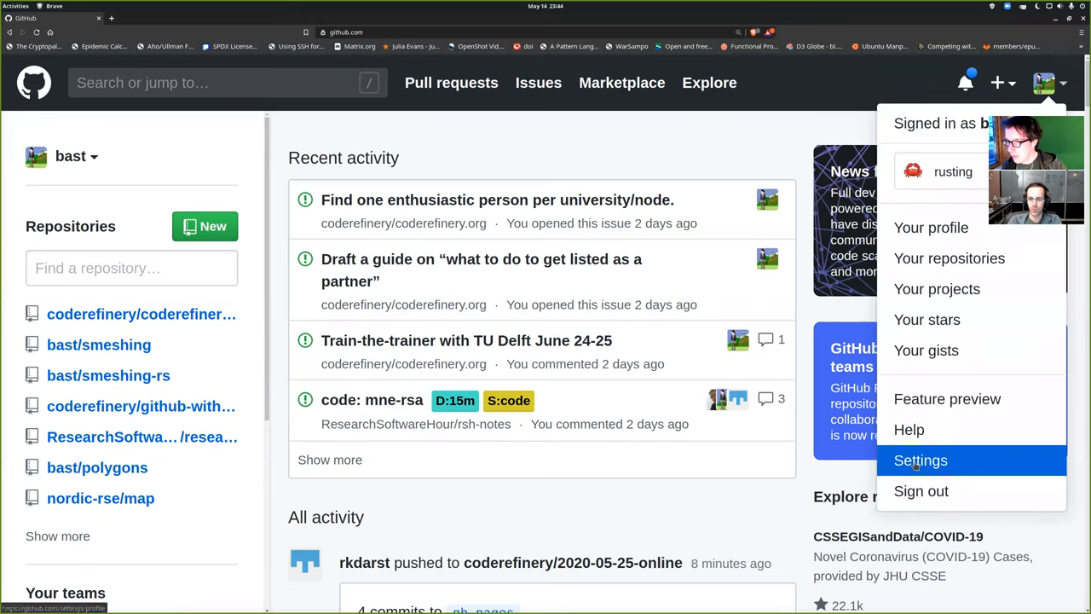
left_click(921, 460)
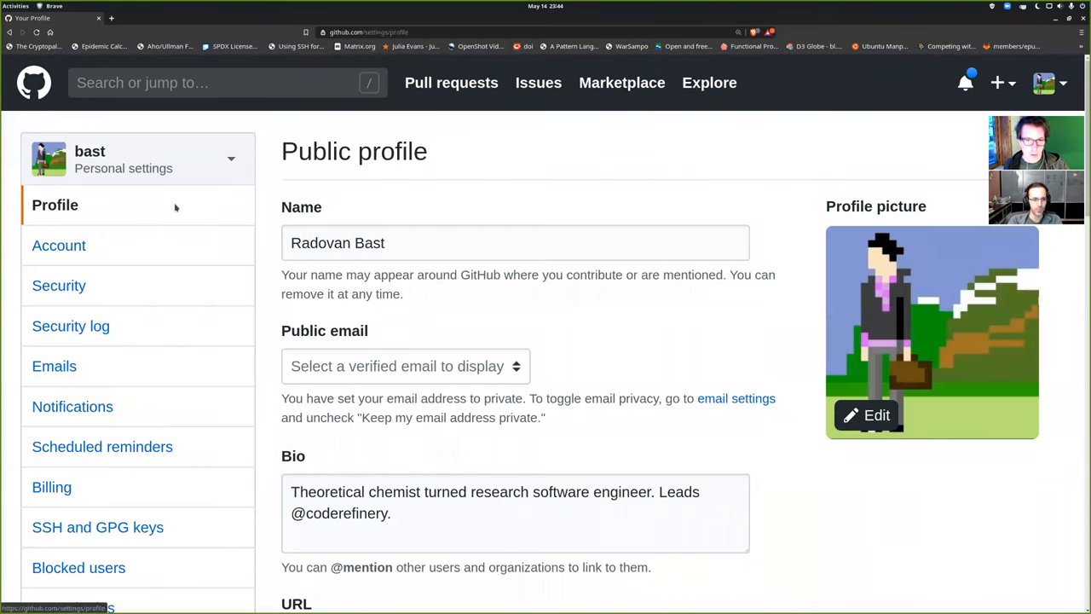
scroll("down", 3)
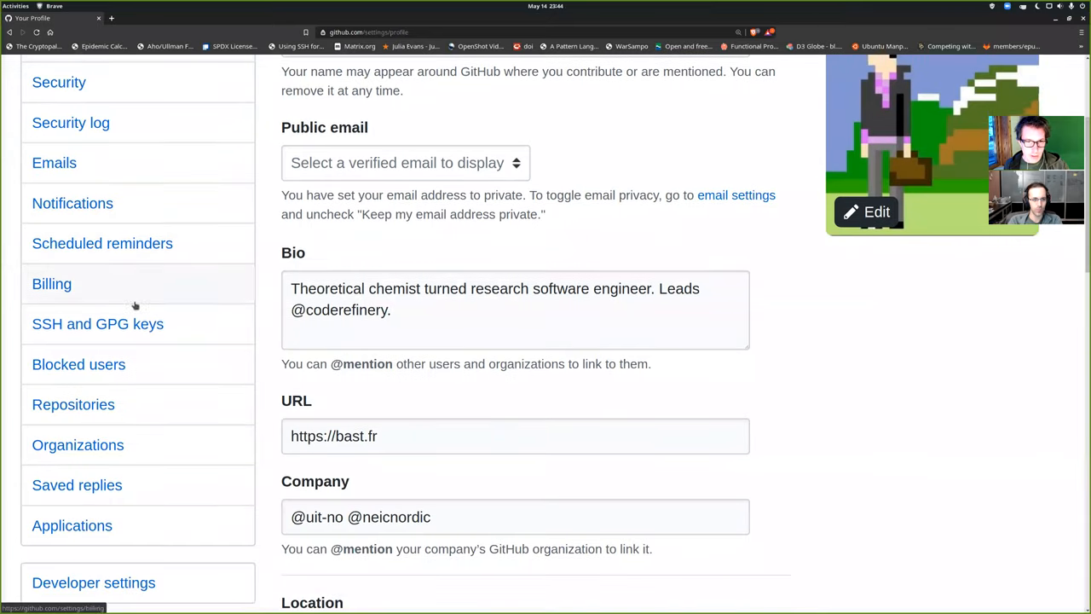
mouse_move(97, 324)
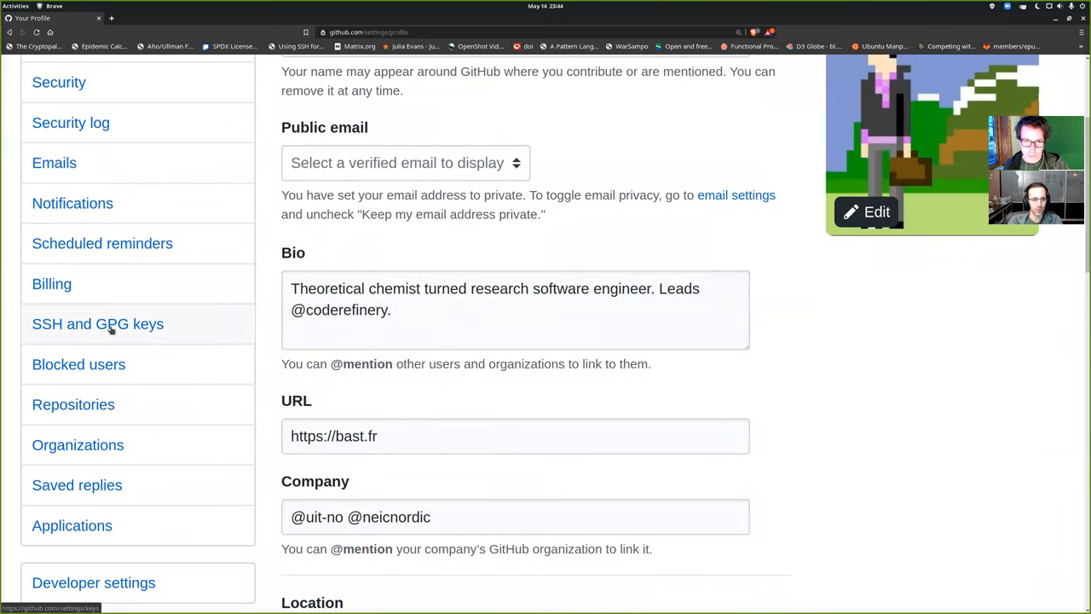
left_click(98, 324)
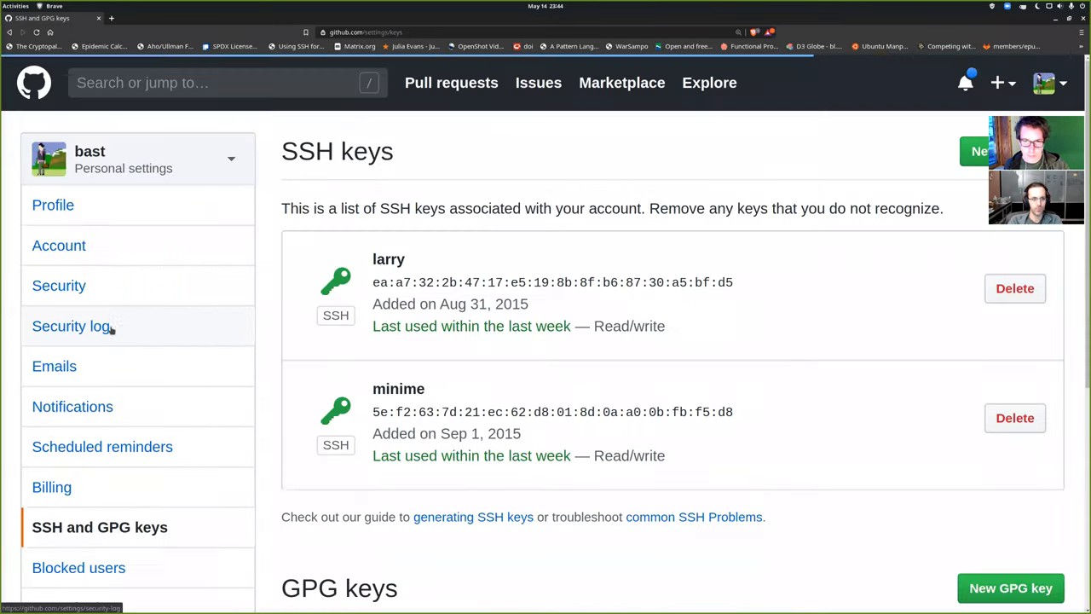
scroll("down", 3)
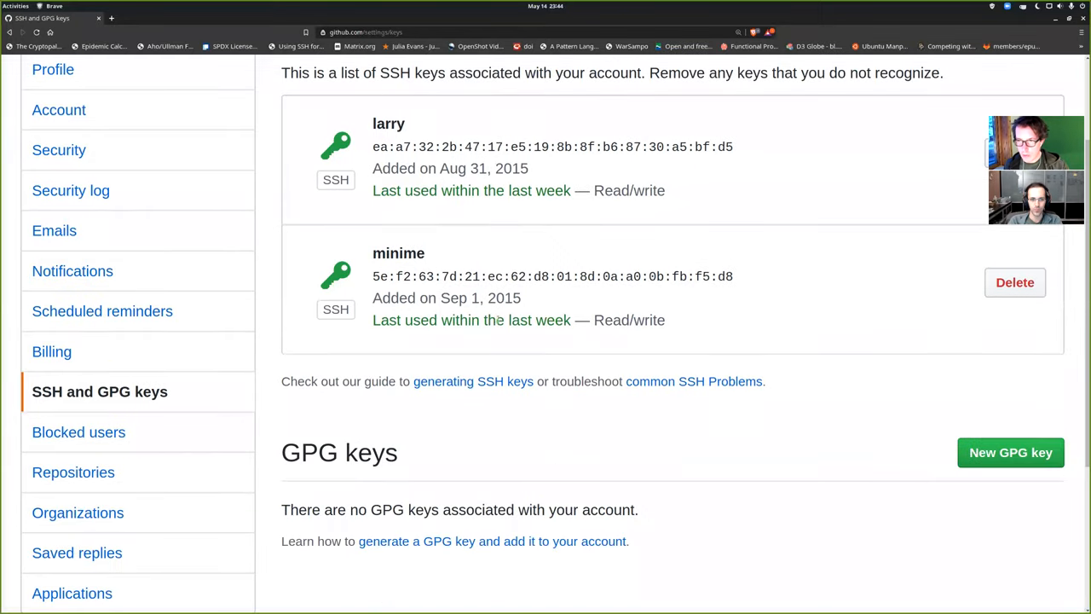
scroll("down", 3)
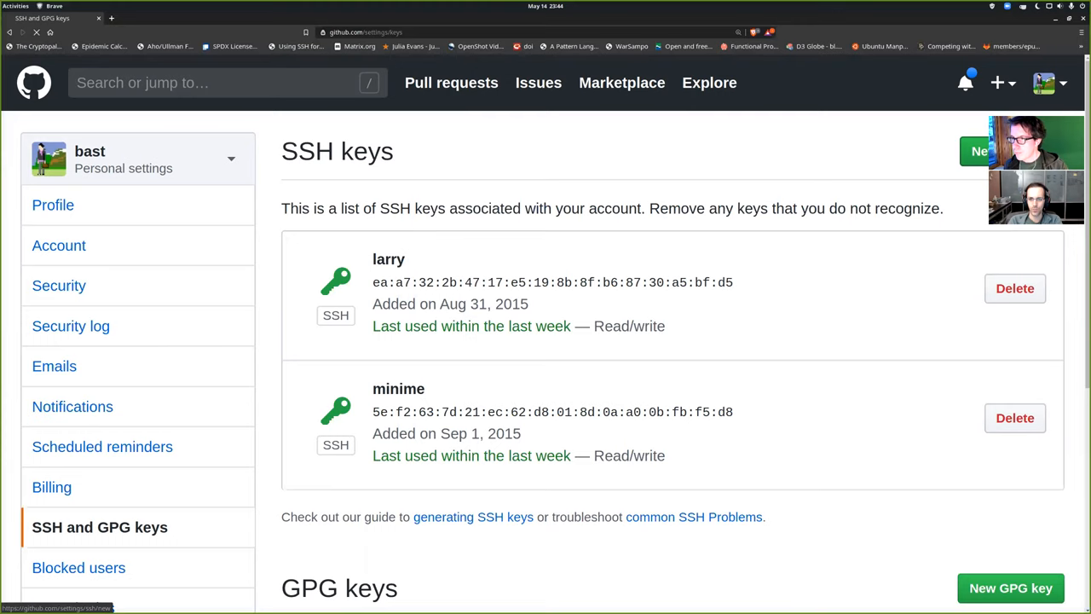
Add a new SSH key titled radovan-mycomputer with the pasted public key and submit it
left_click(982, 150)
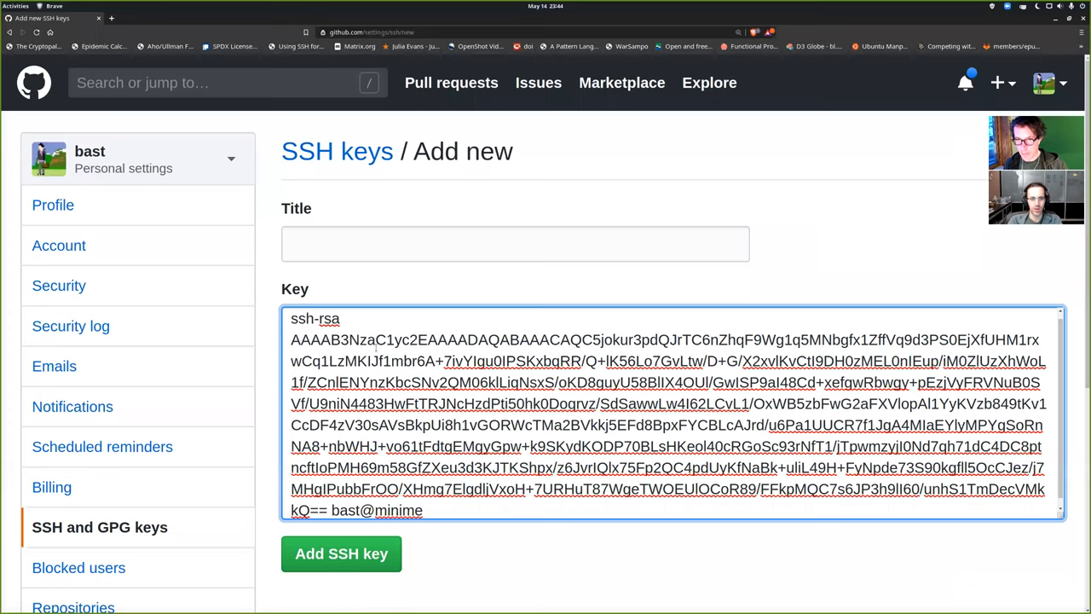
left_click(515, 244)
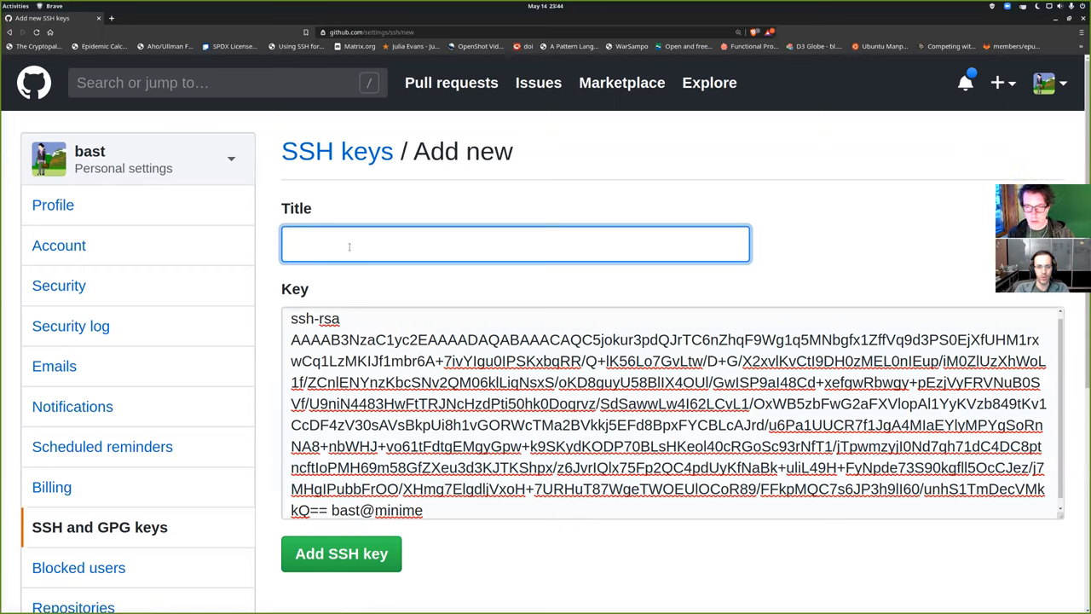
left_click(515, 245)
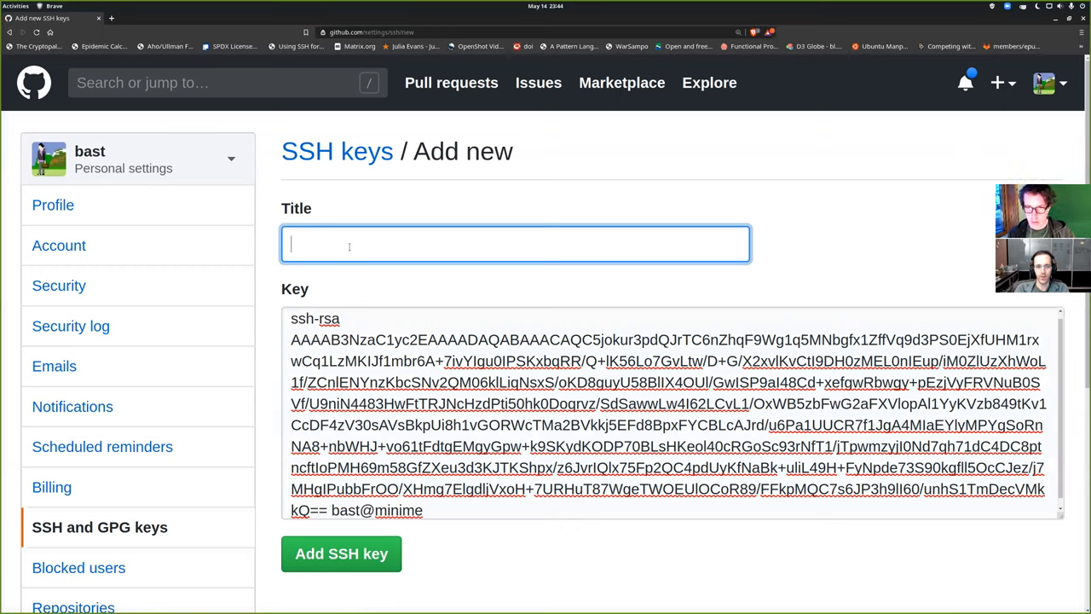
type("radovan")
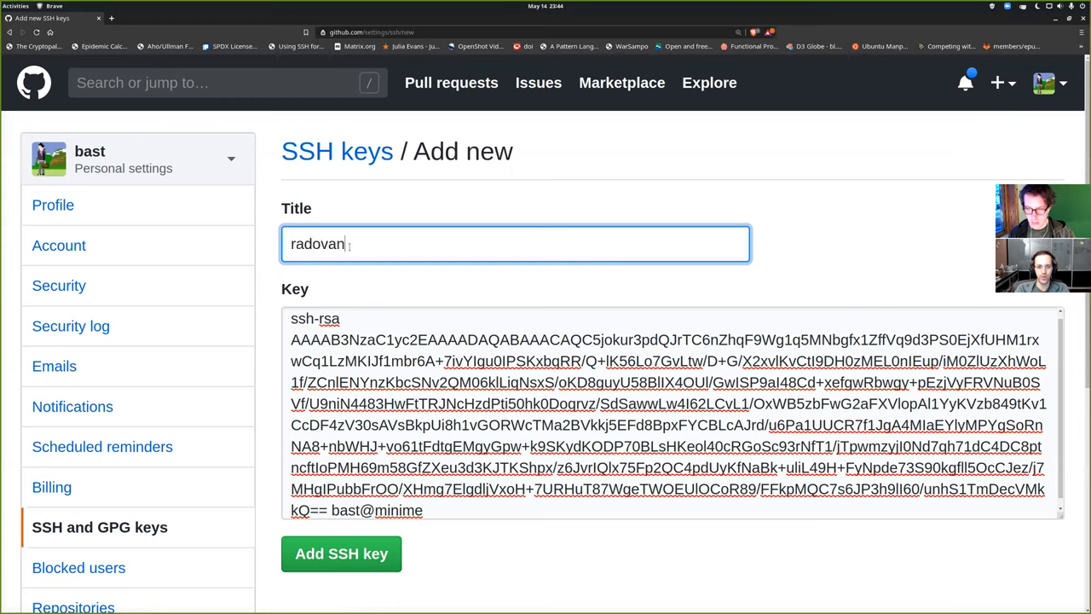
type("-mycomp")
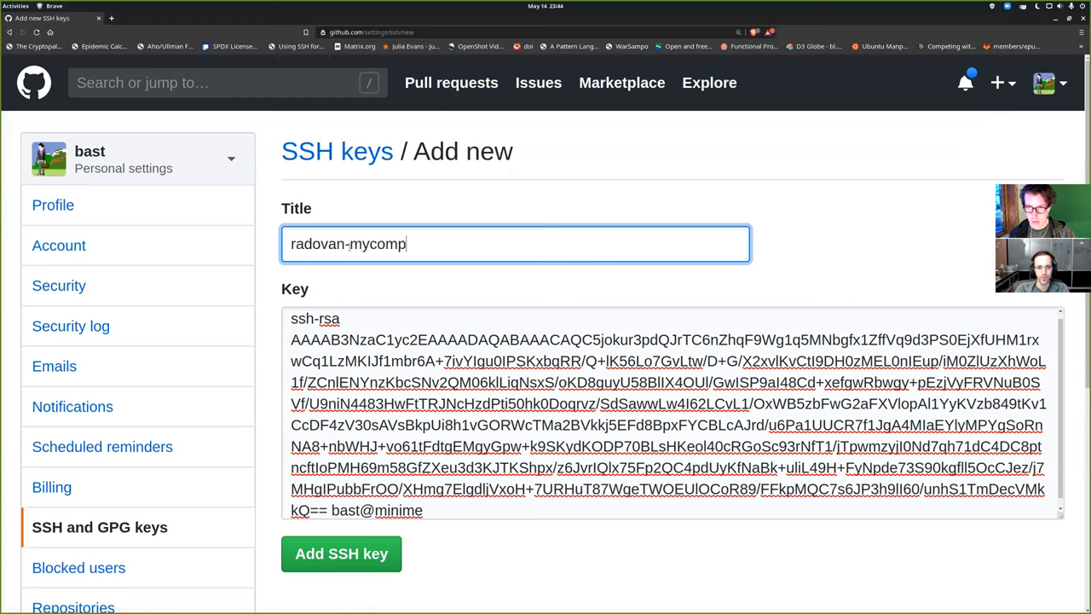
type("uter")
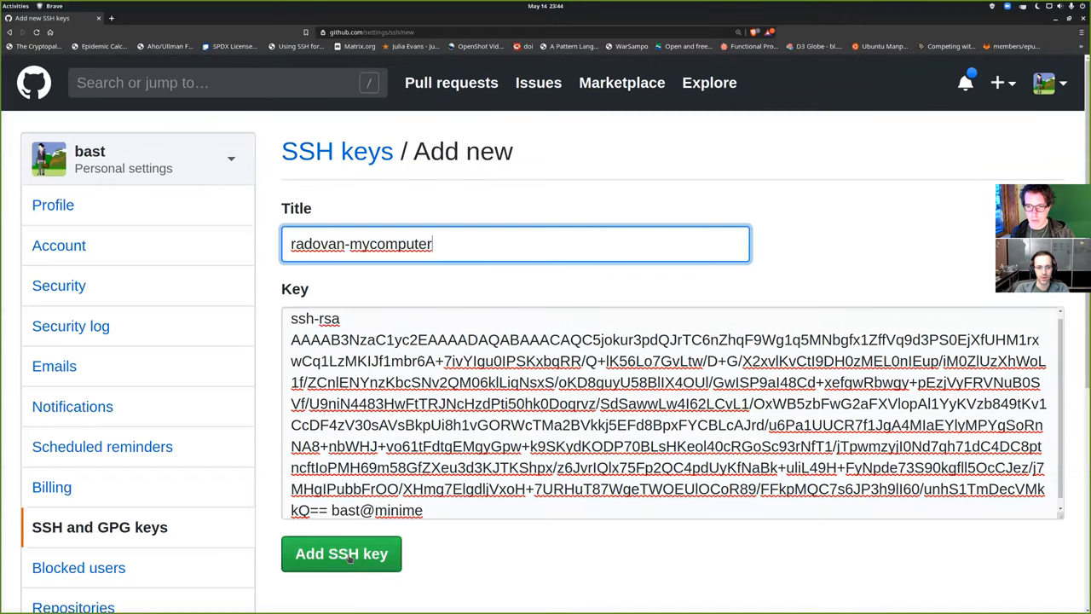
left_click(341, 553)
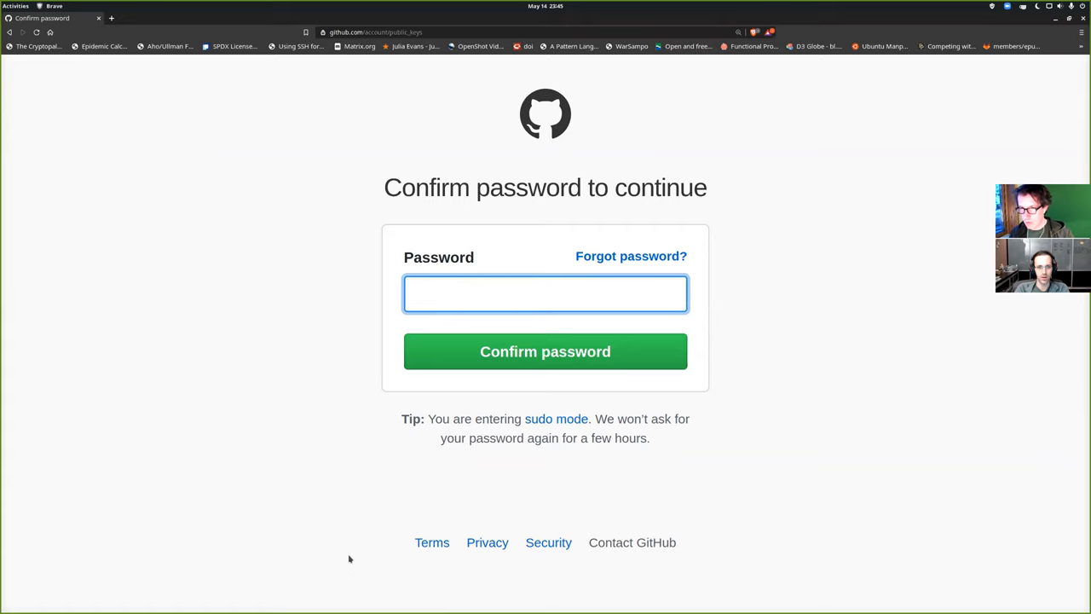
Confirm the account password so radovan-mycomputer appears in the SSH keys list
left_click(546, 293)
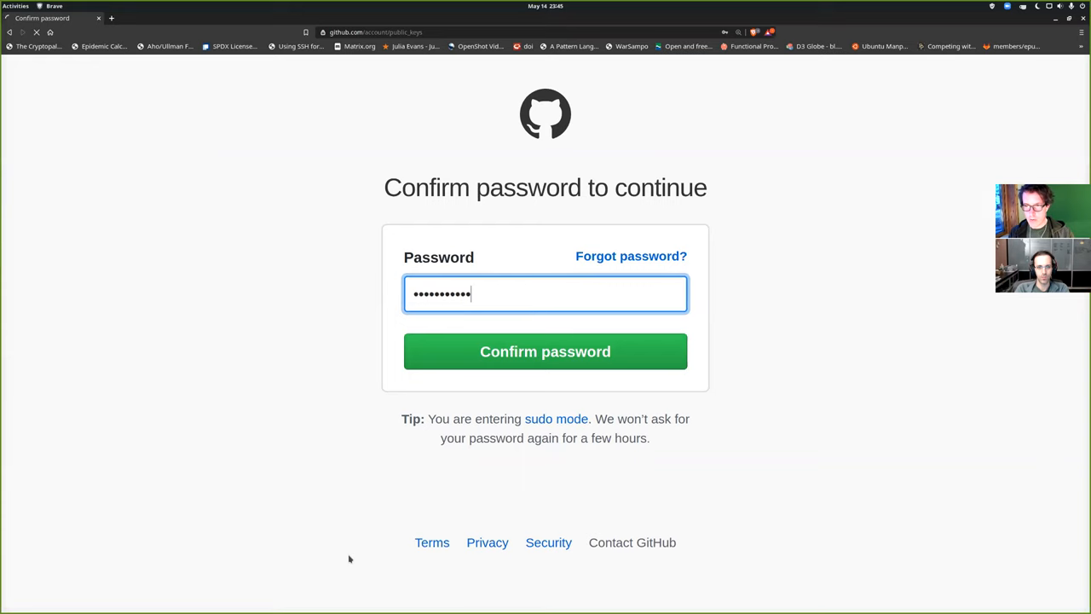
left_click(546, 351)
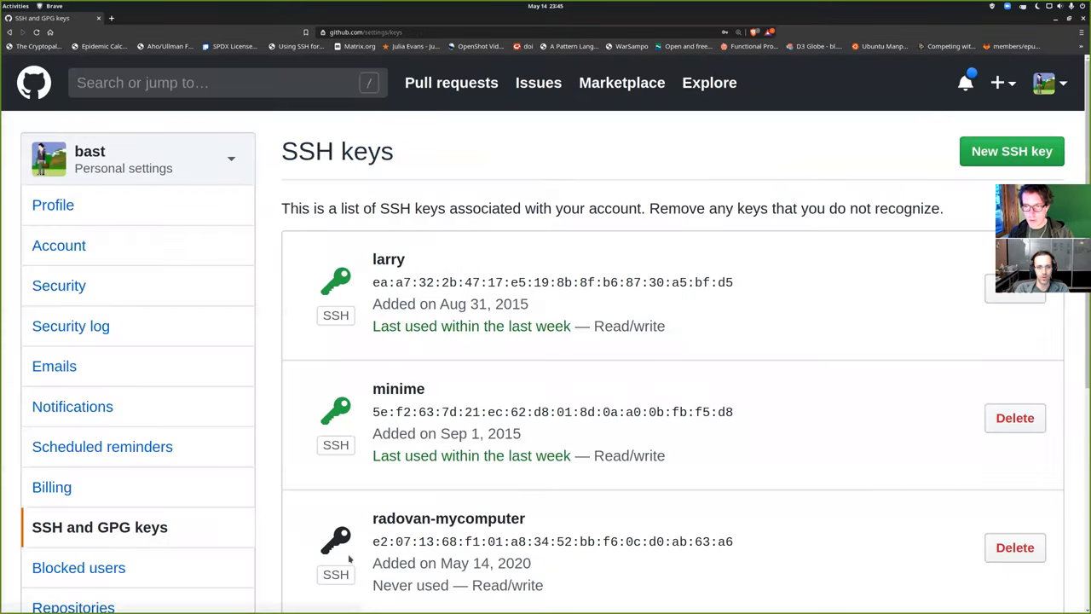
scroll("down", 3)
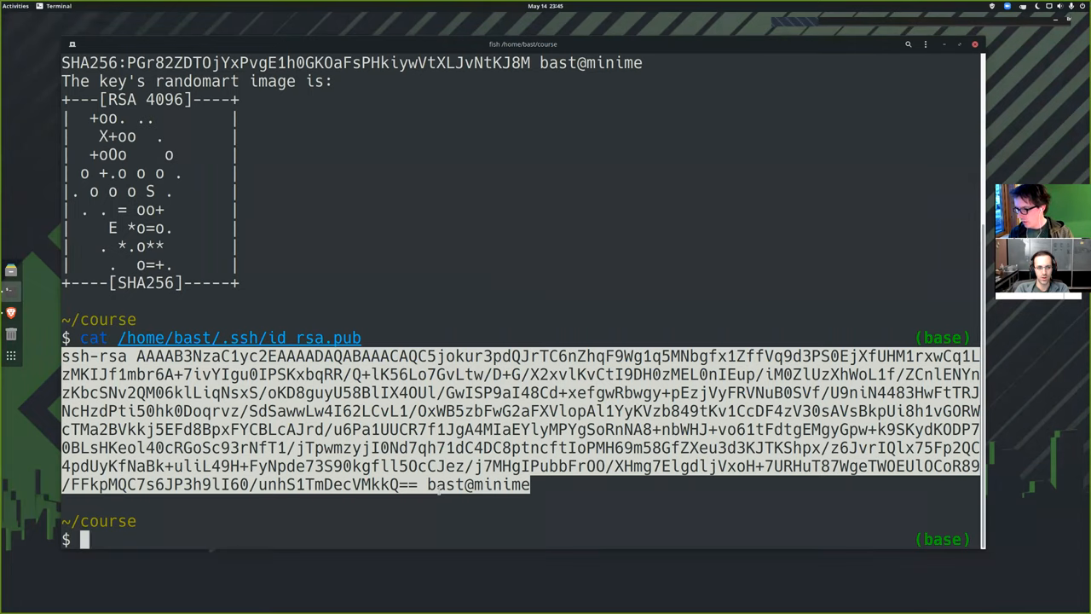
type("ssh git@github.com")
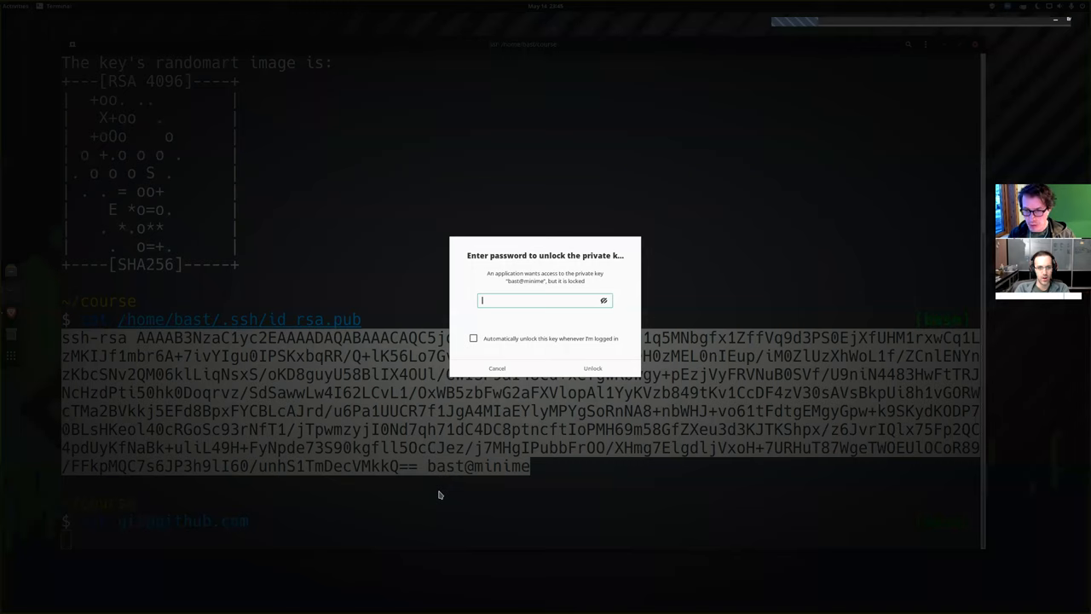
type("•")
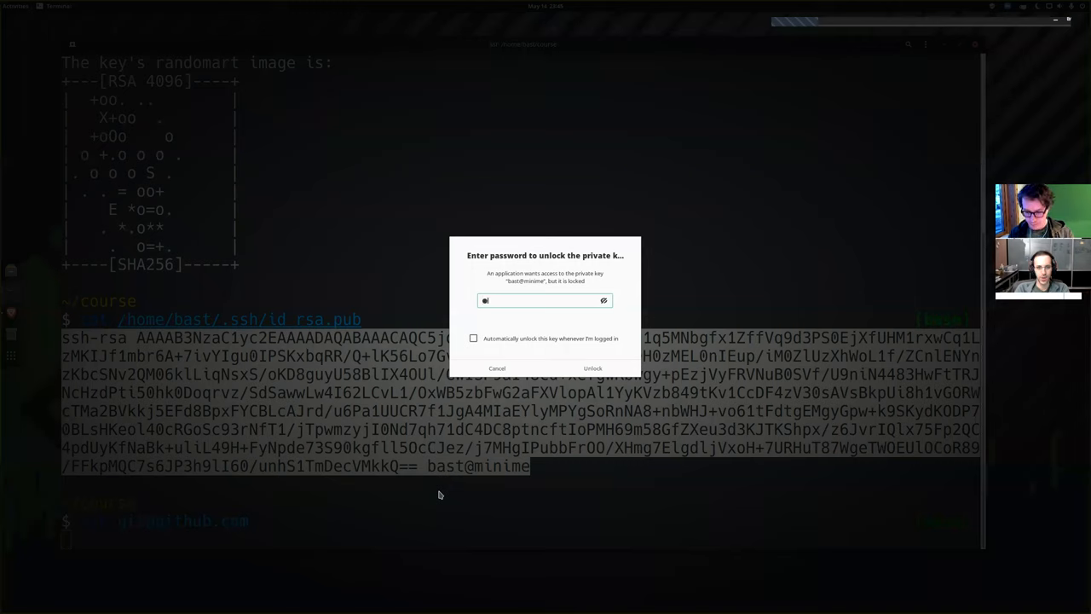
left_click(593, 368)
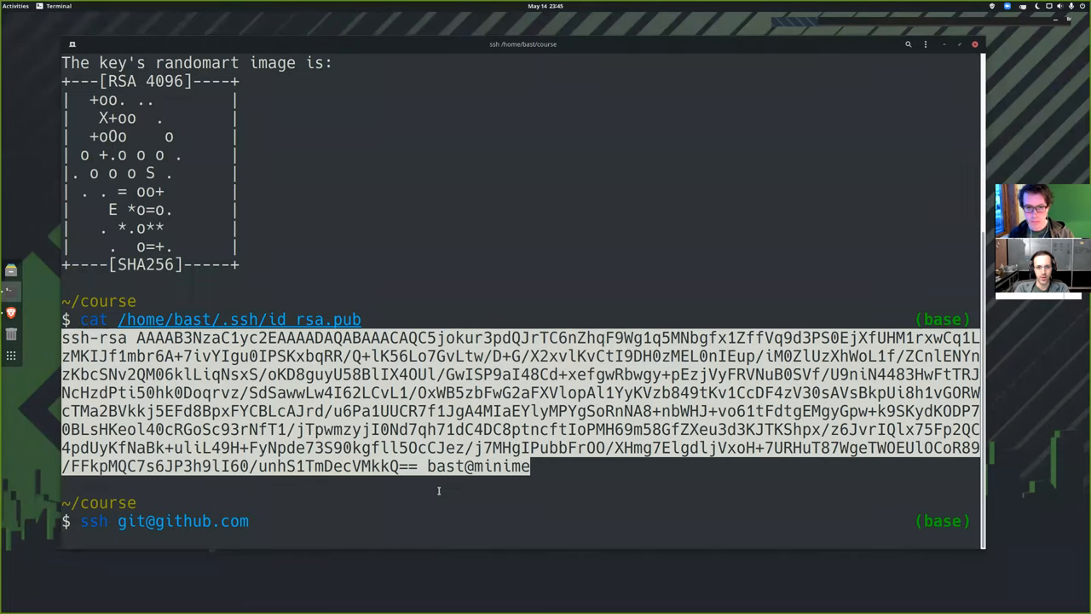
key("Return")
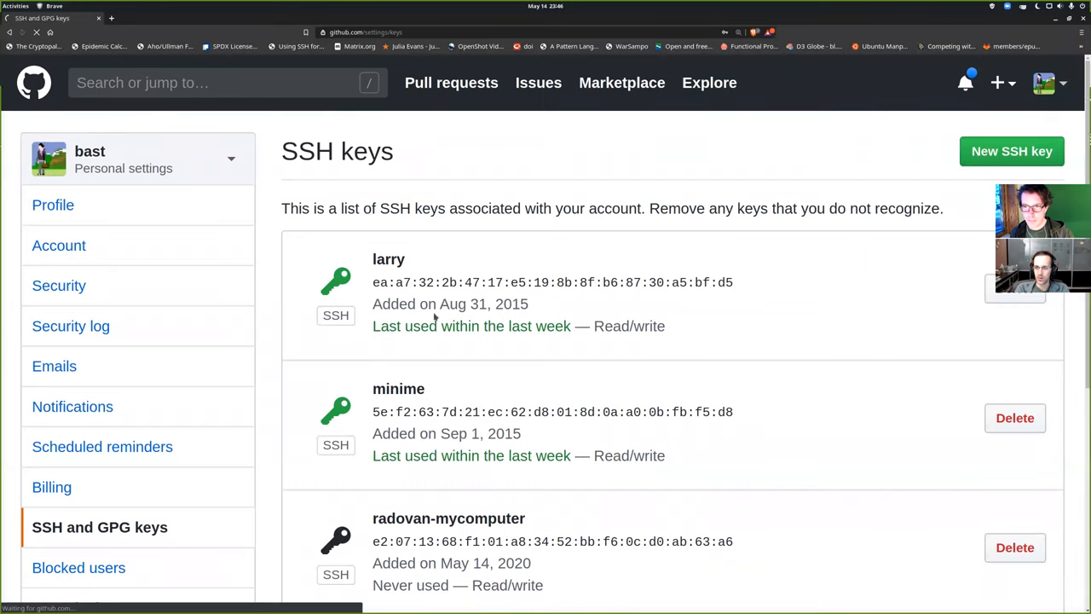
mouse_move(423, 261)
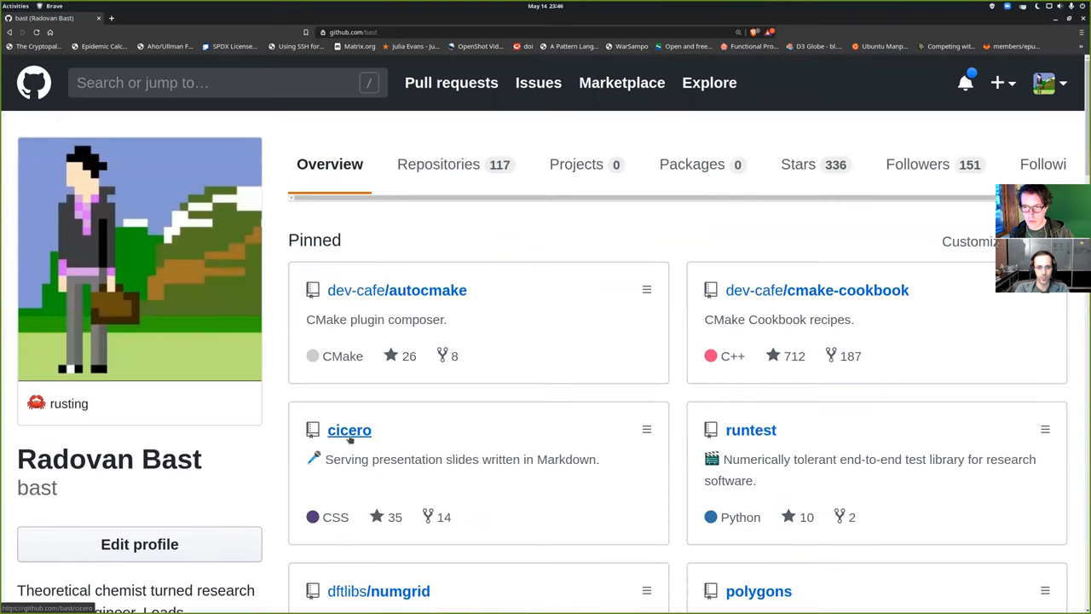
left_click(348, 430)
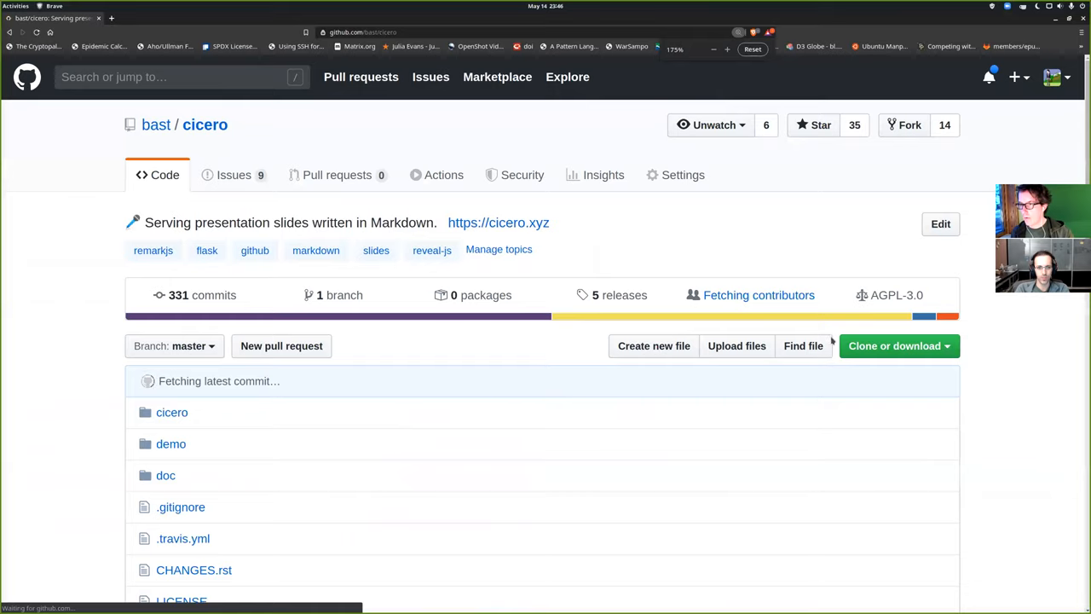
left_click(894, 345)
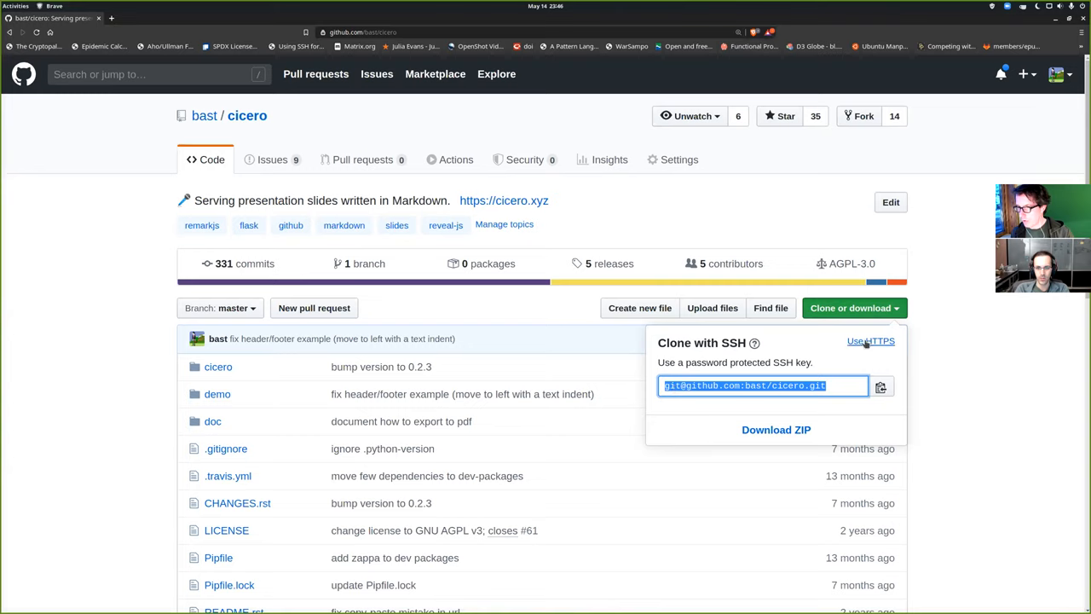
left_click(869, 341)
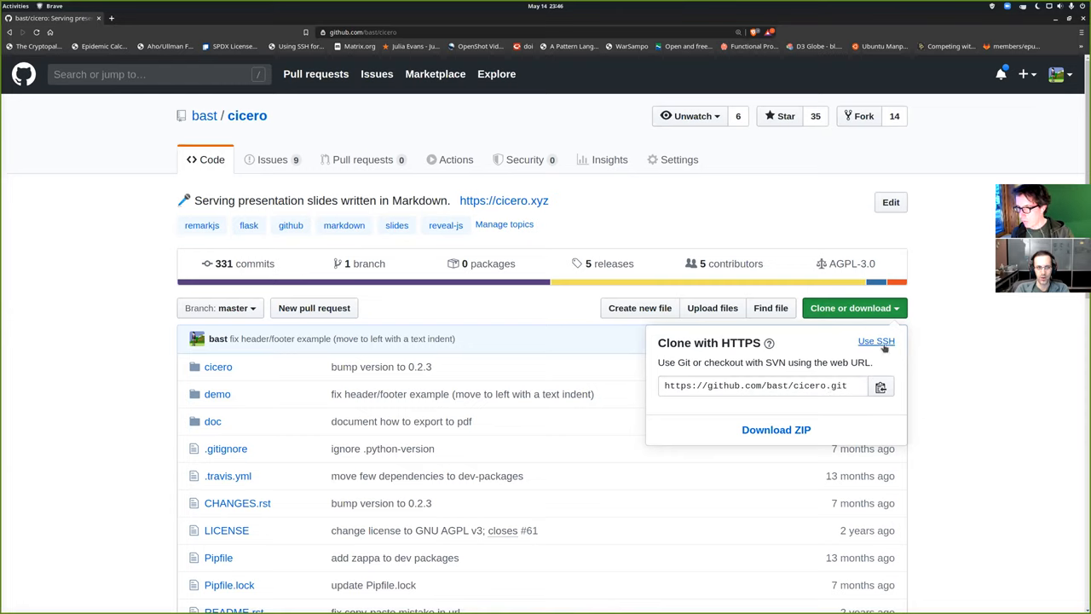
left_click(876, 341)
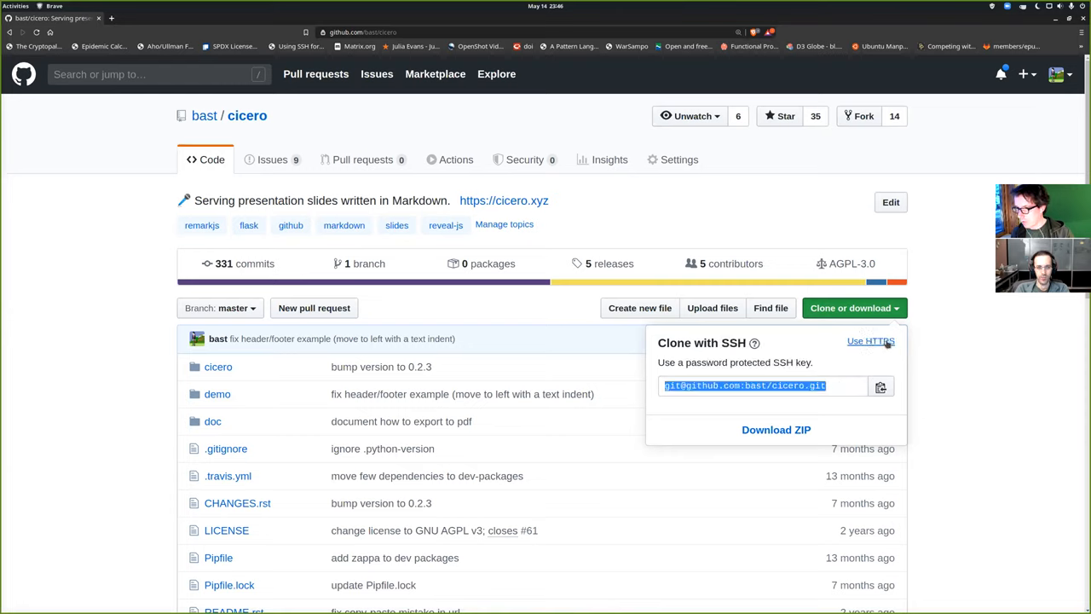